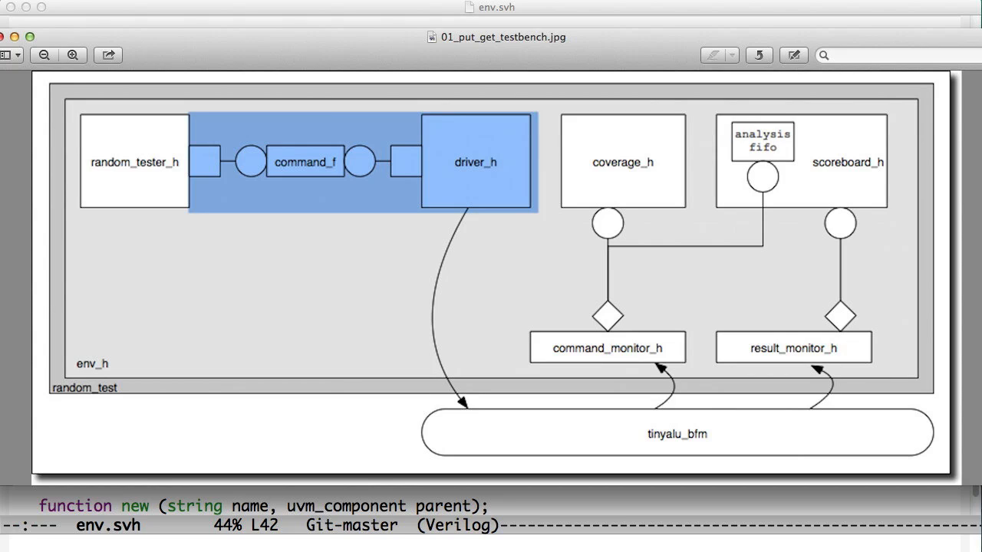
pyautogui.moveTo(273, 227)
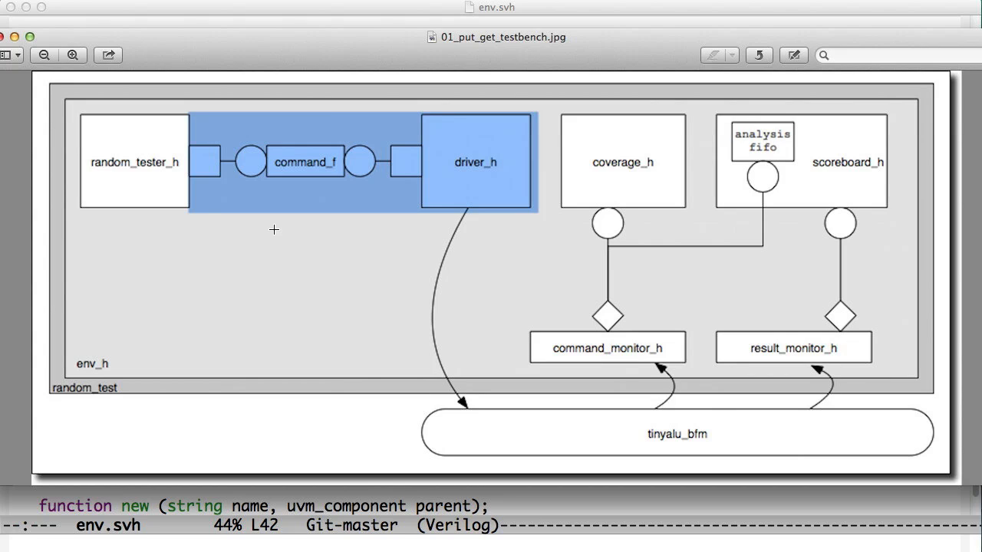
pyautogui.moveTo(335, 224)
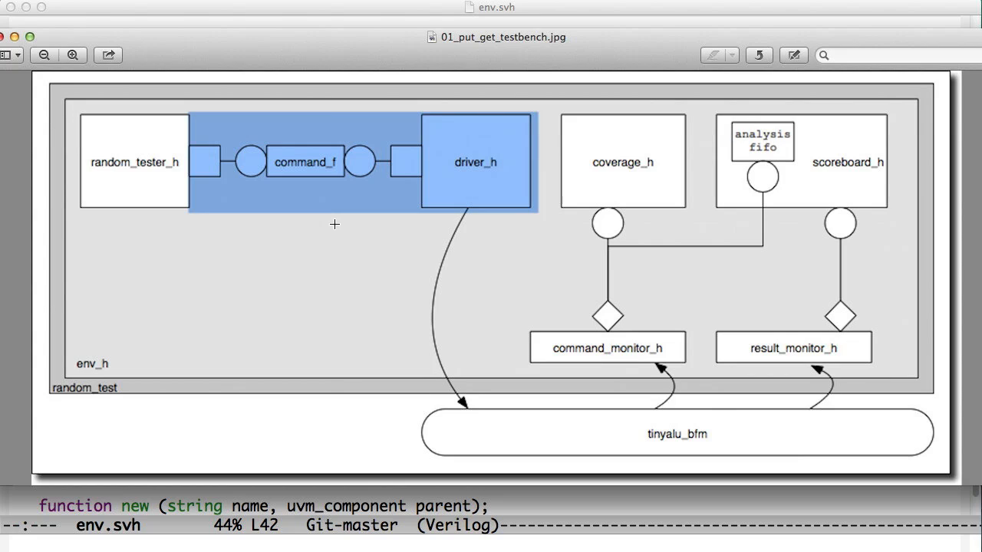
pyautogui.moveTo(169, 301)
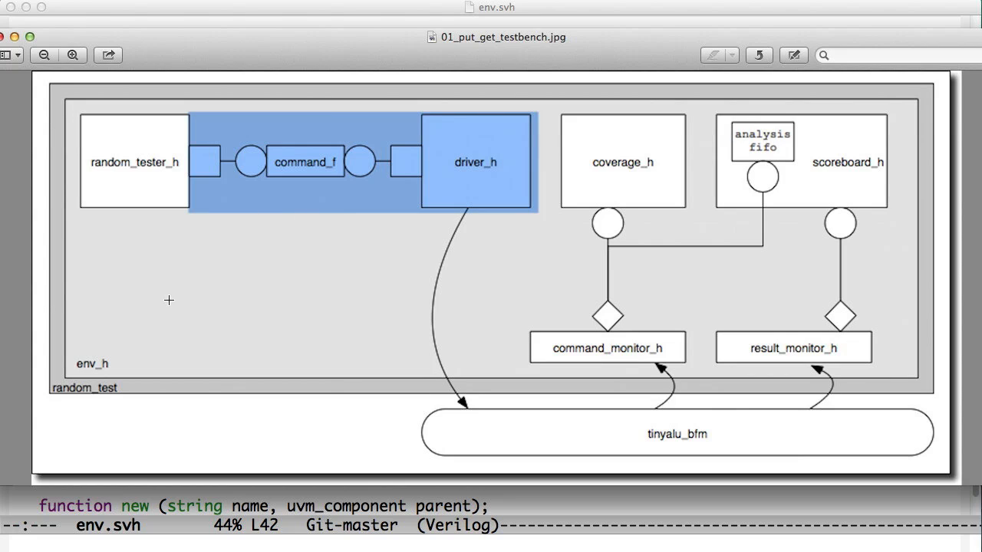
pyautogui.moveTo(297, 314)
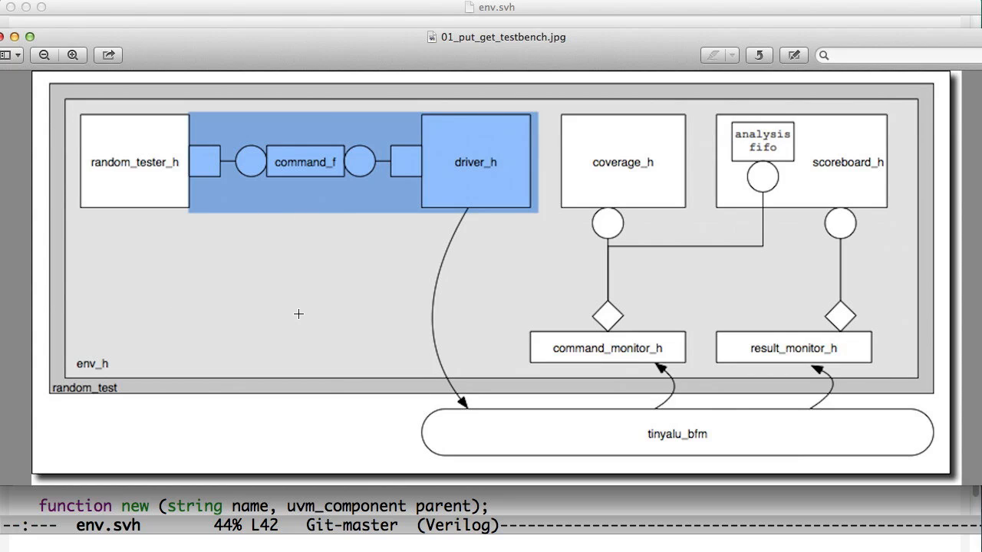
pyautogui.moveTo(234, 263)
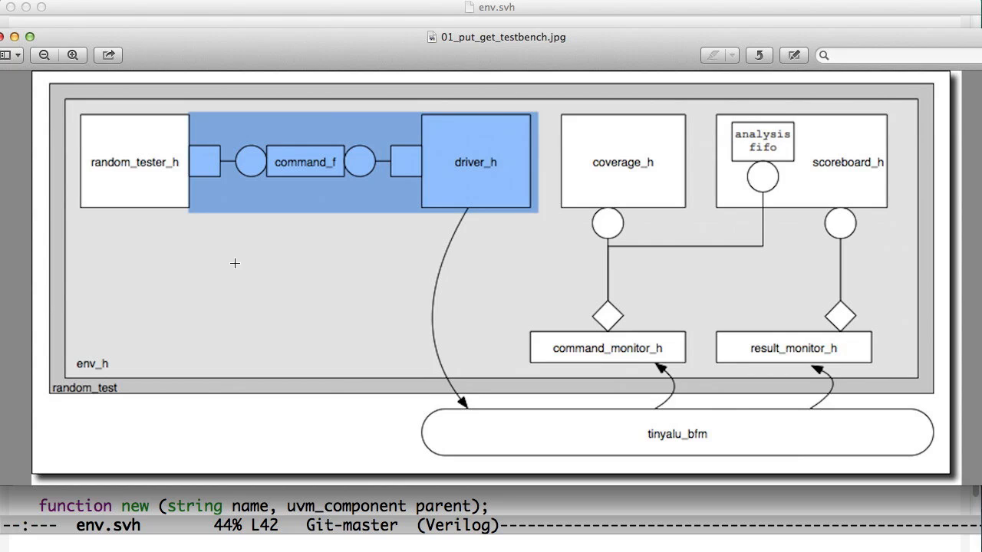
pyautogui.moveTo(506, 419)
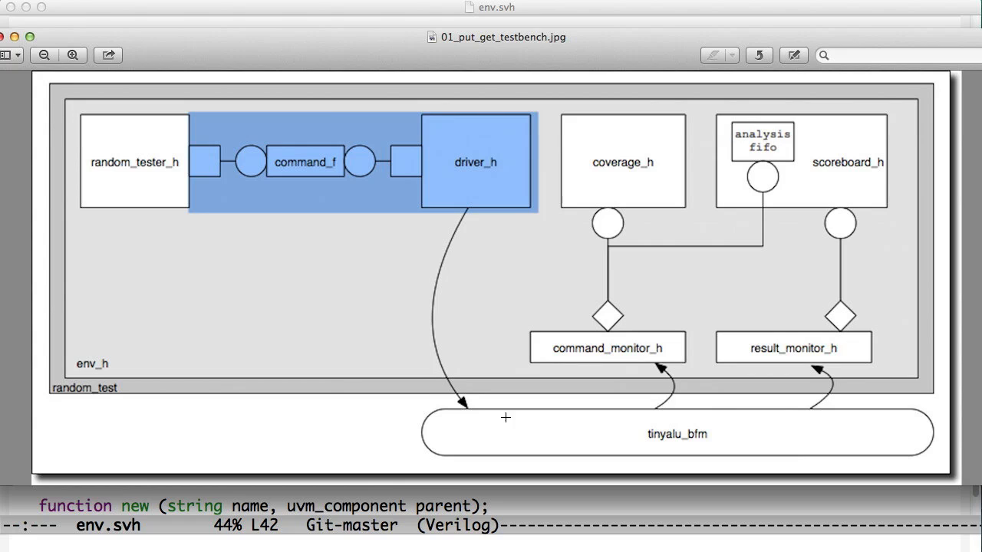
pyautogui.moveTo(267, 212)
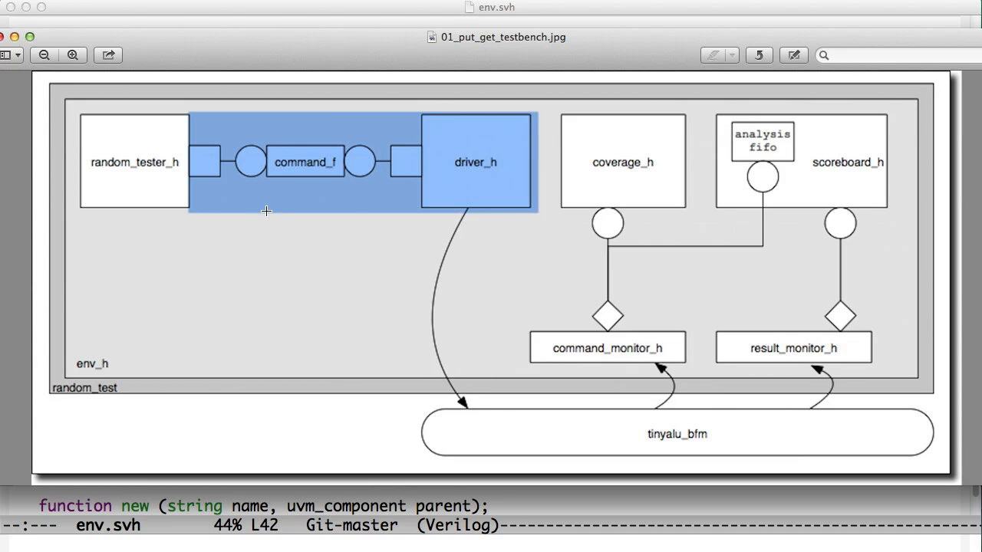
pyautogui.moveTo(68, 174)
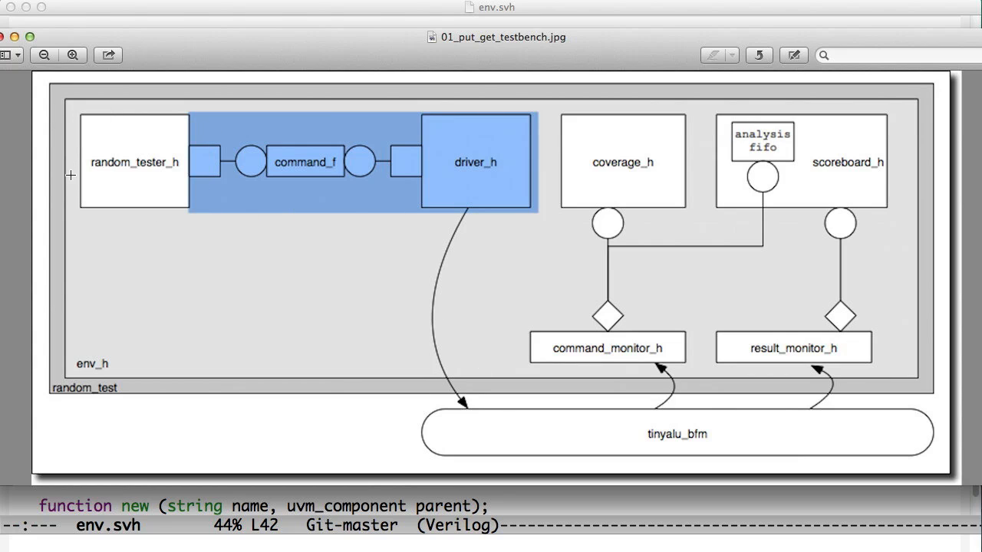
pyautogui.moveTo(527, 126)
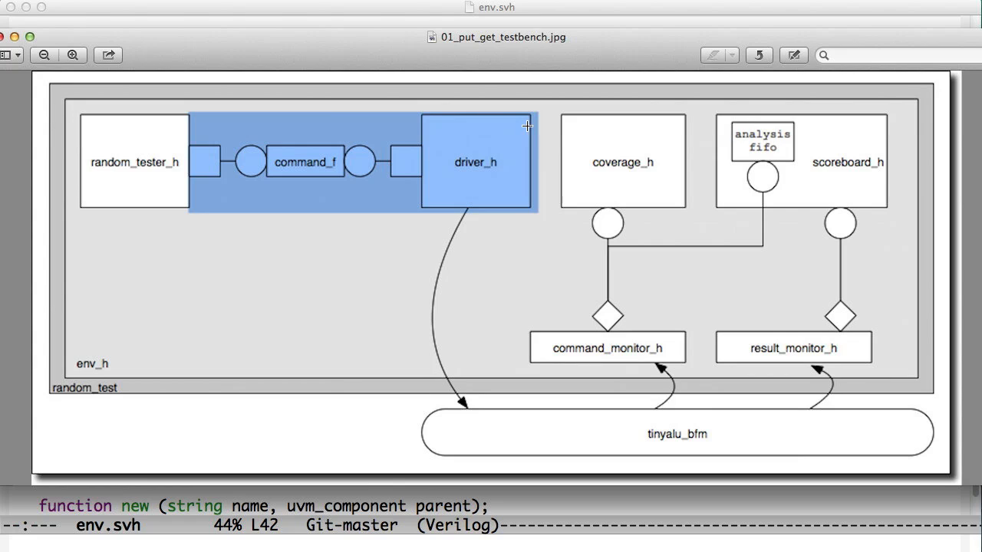
pyautogui.moveTo(249, 118)
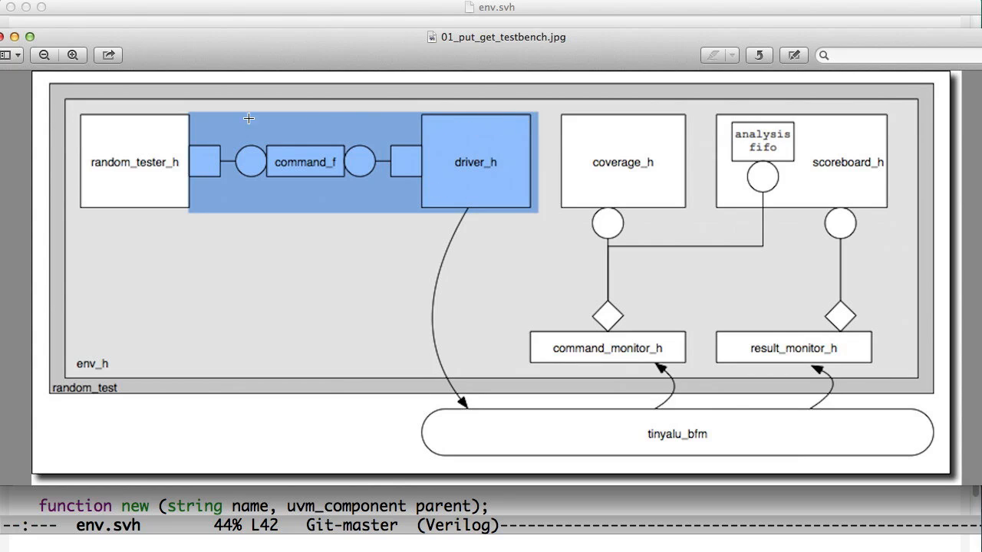
pyautogui.moveTo(252, 115)
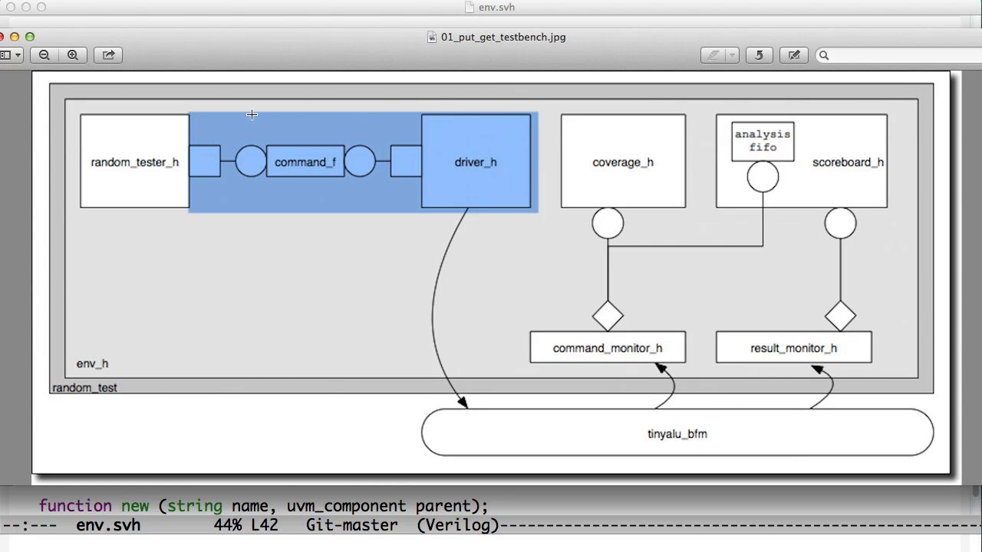
pyautogui.moveTo(88, 209)
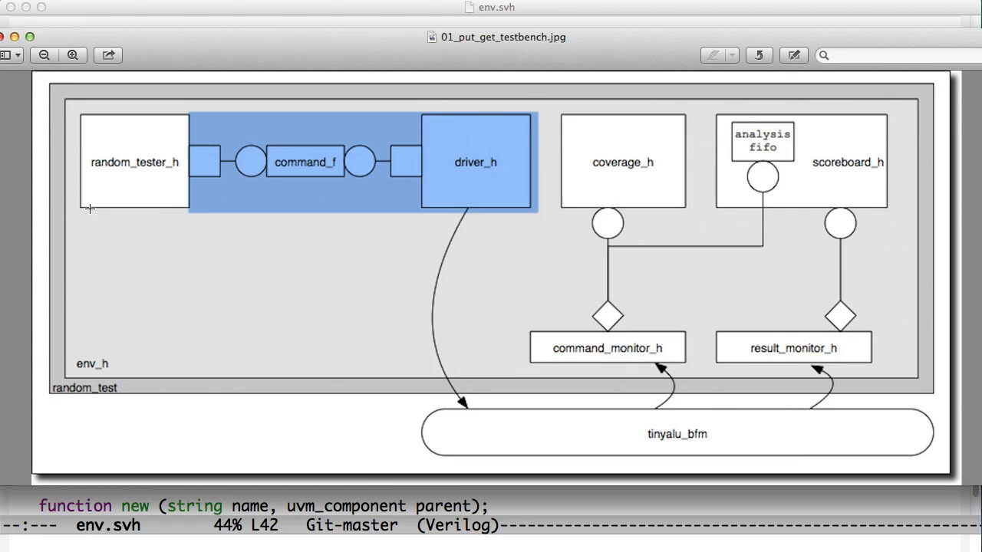
pyautogui.moveTo(512, 200)
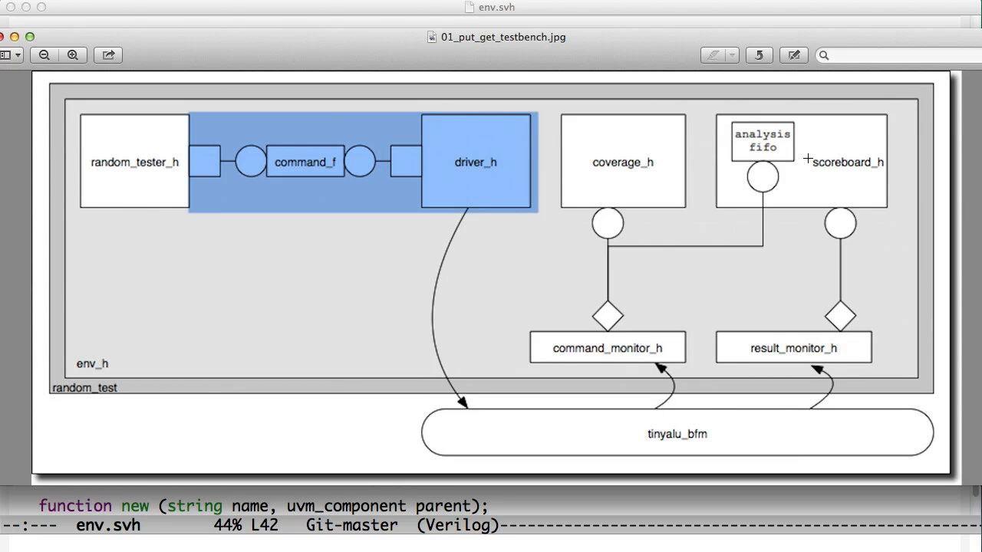
pyautogui.moveTo(442, 99)
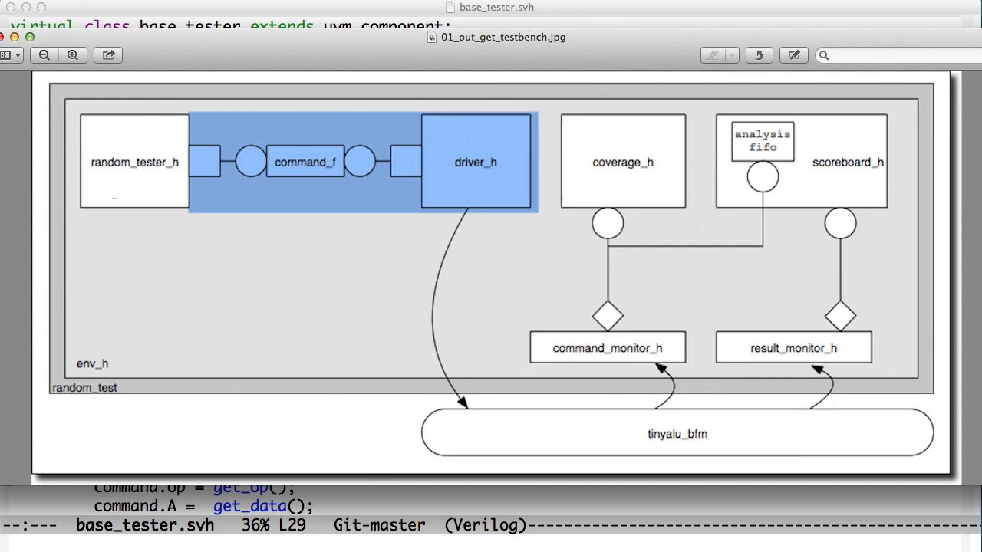
pyautogui.moveTo(211, 12)
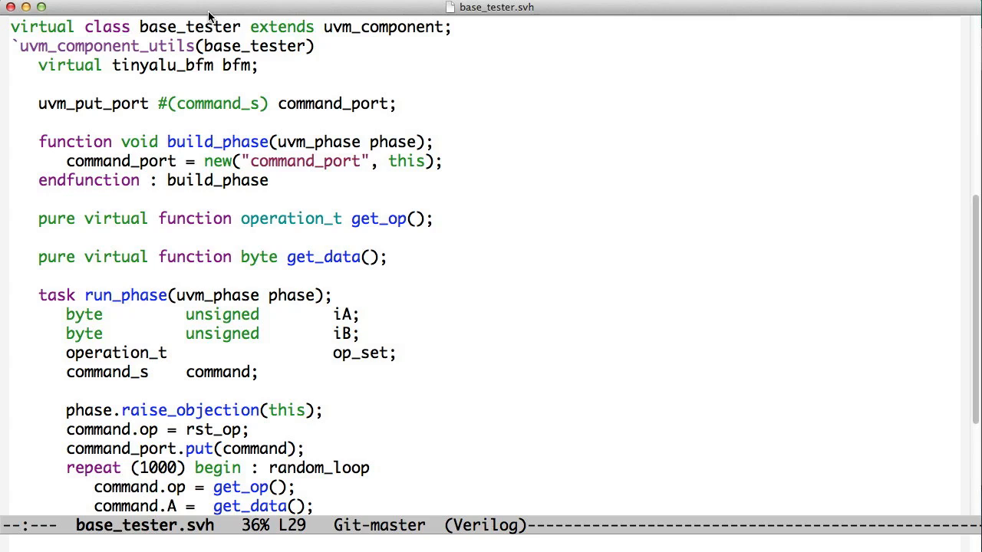
pyautogui.moveTo(419, 181)
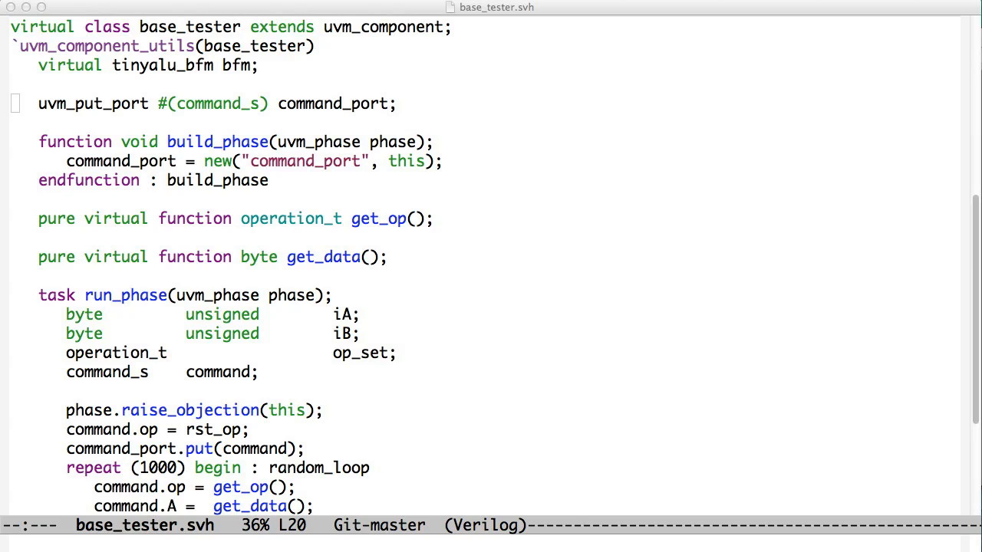
pyautogui.moveTo(390, 152)
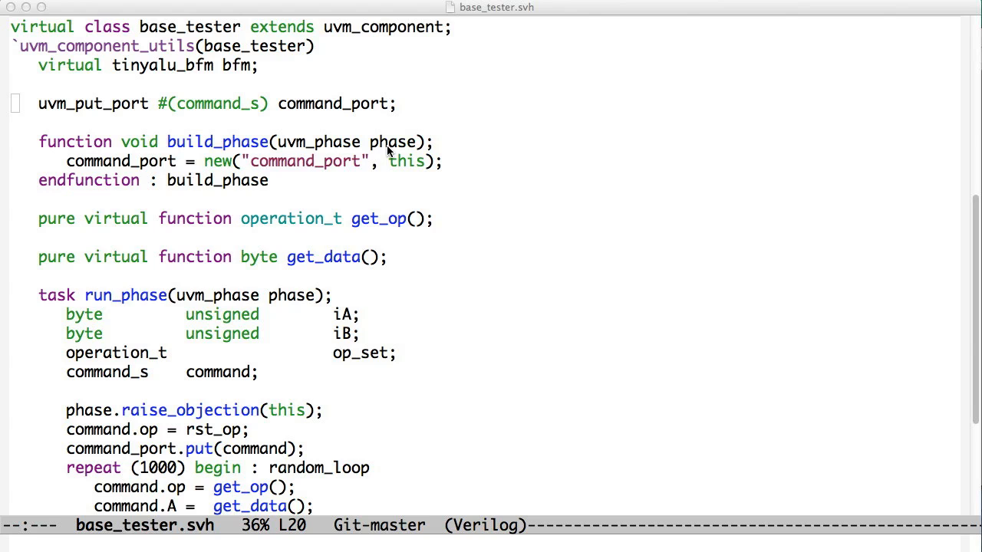
pyautogui.moveTo(451, 363)
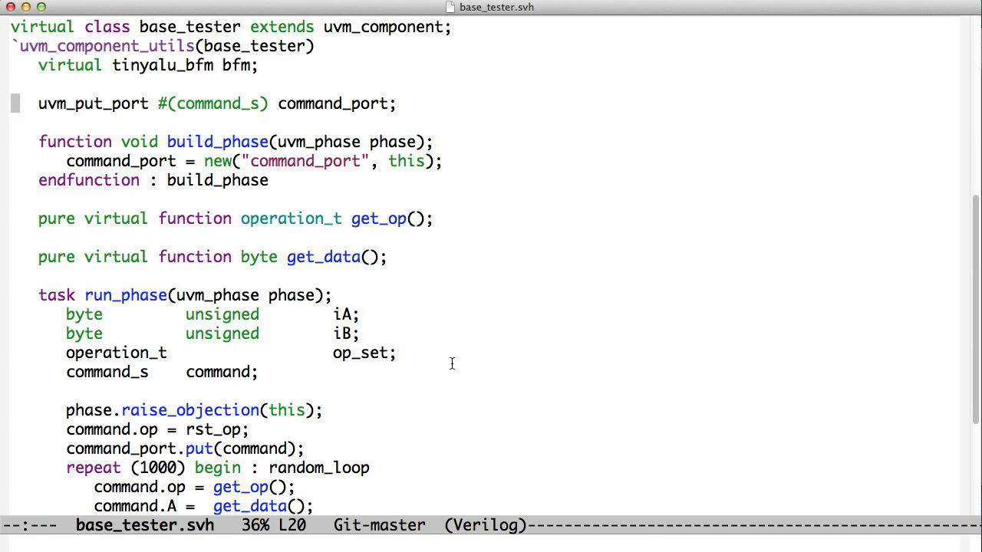
# Scroll through base_tester.svh run_phase put calls toward the driver.svh buffer
pyautogui.scroll(-3)
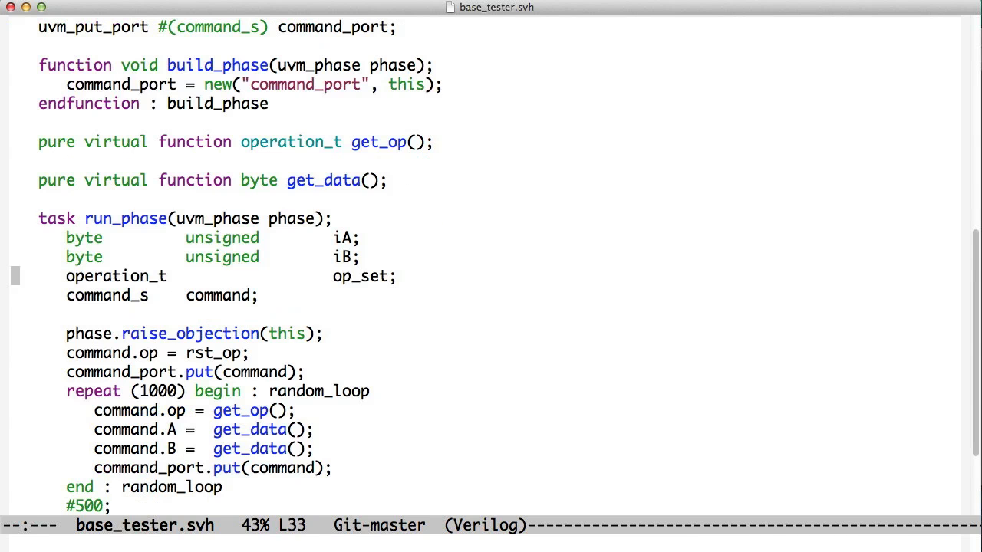
pyautogui.scroll(-3)
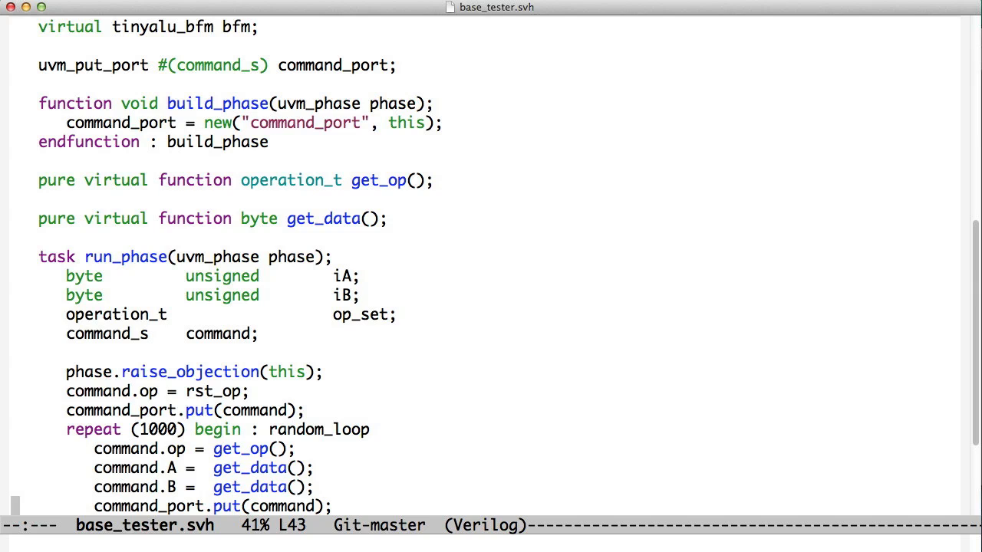
pyautogui.scroll(-3)
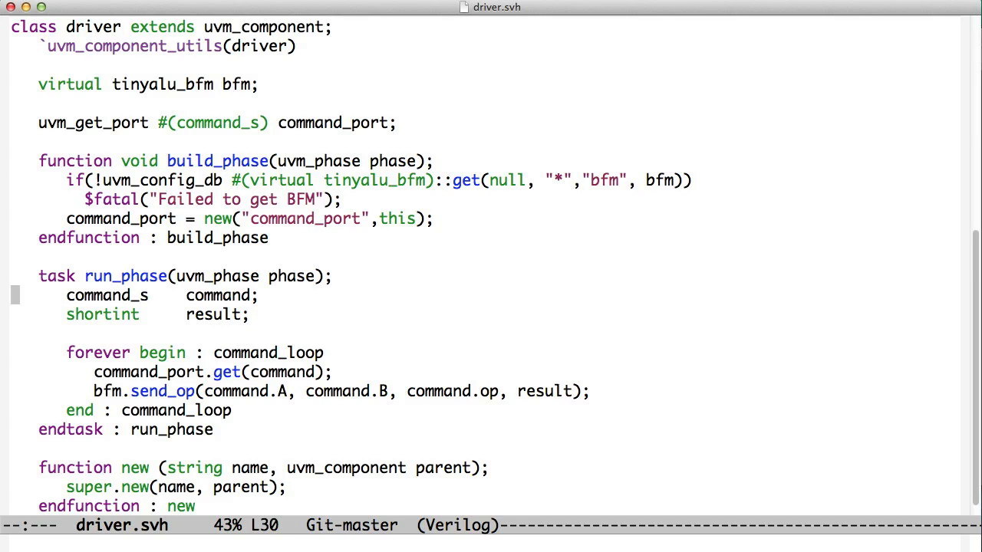
# Move down through driver.svh's get loop before bringing up the switch-buffer prompt
pyautogui.press('down')
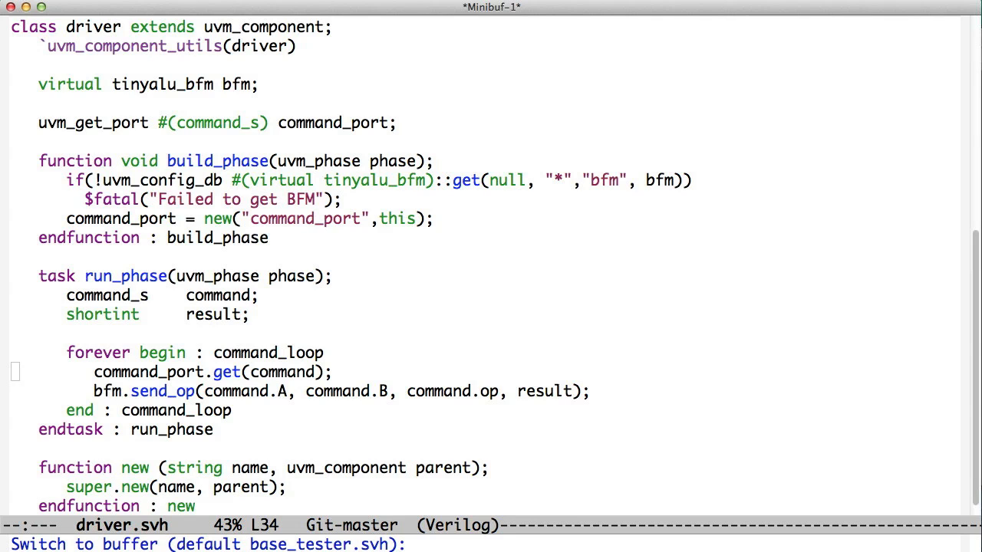
# Switch to the env.svh buffer and scroll up to its component and command_f FIFO declarations
pyautogui.write('env.svh')
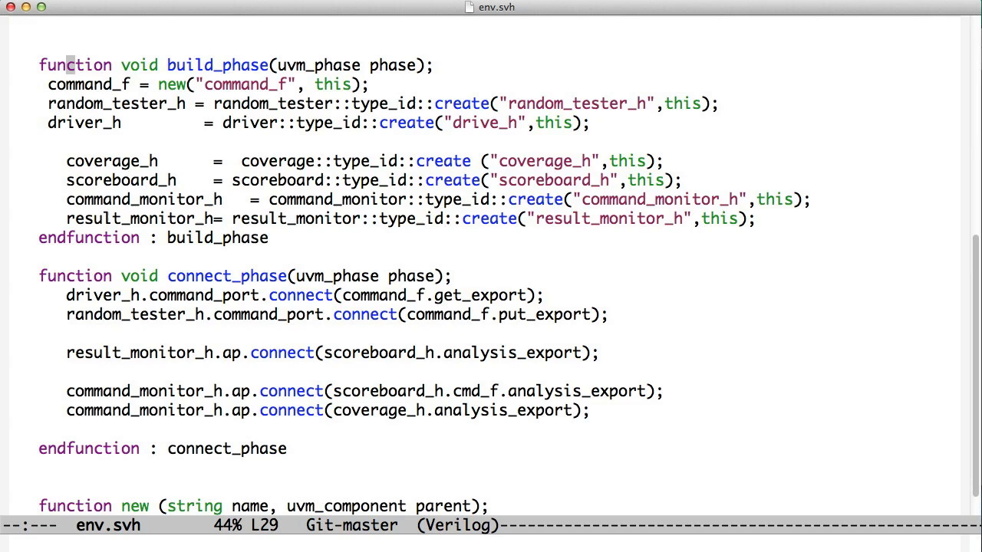
pyautogui.scroll(3)
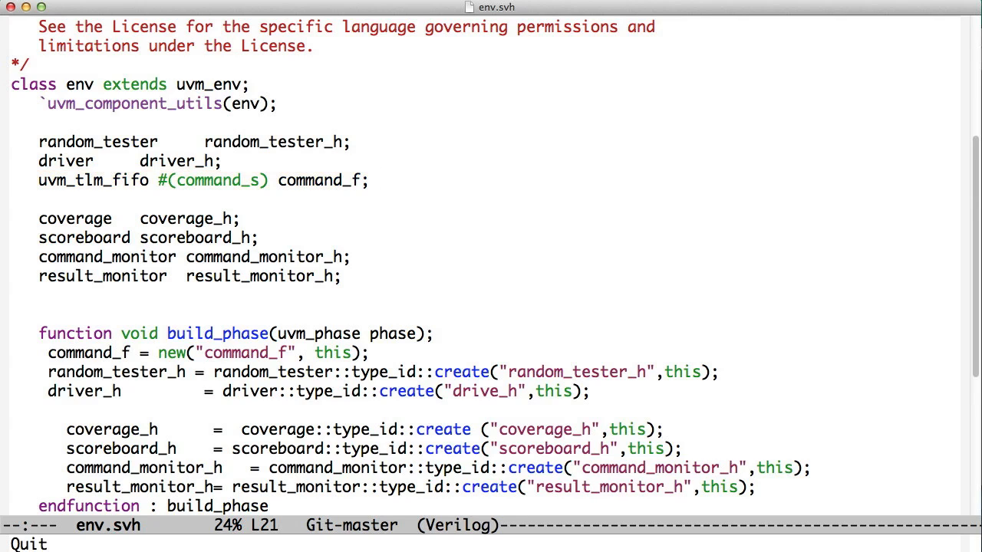
pyautogui.press('down')
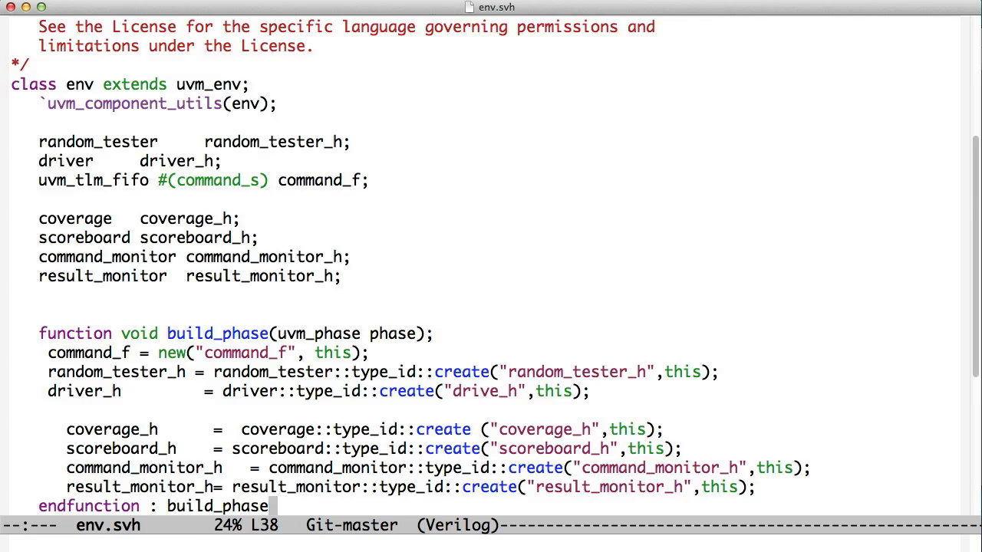
# Scroll to connect_phase, mark the driver's command_port connection to command_f, then return to the diagram
pyautogui.scroll(-3)
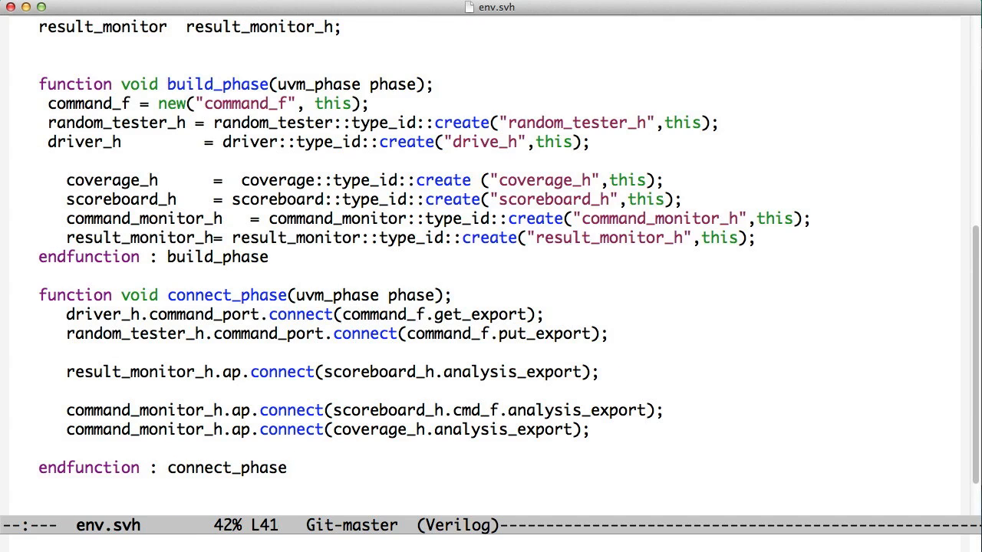
pyautogui.click(154, 313)
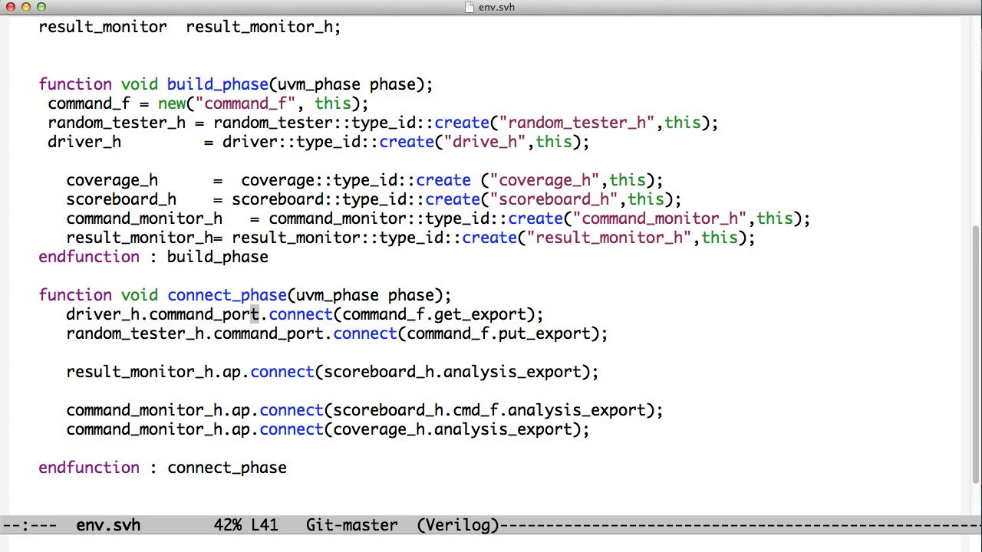
pyautogui.moveTo(337, 314)
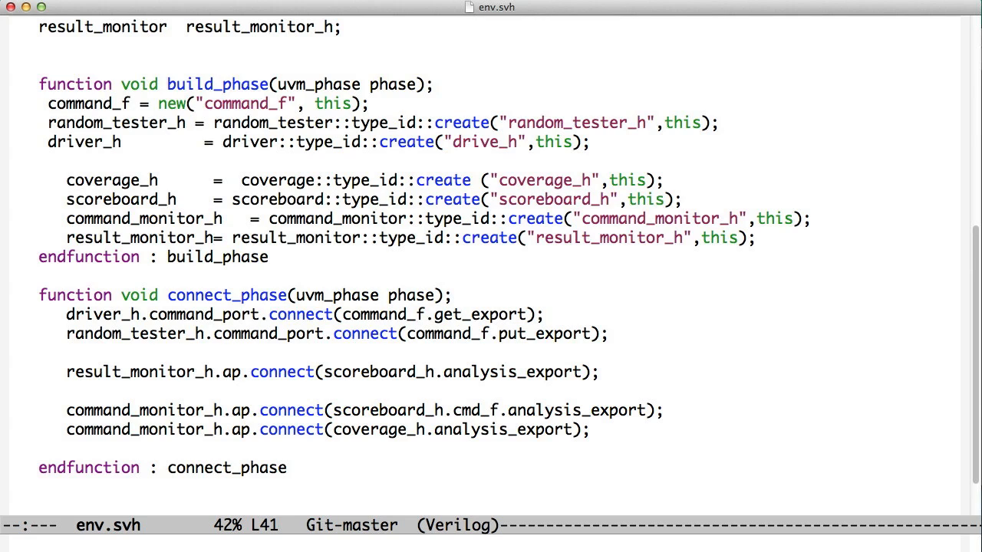
pyautogui.click(527, 334)
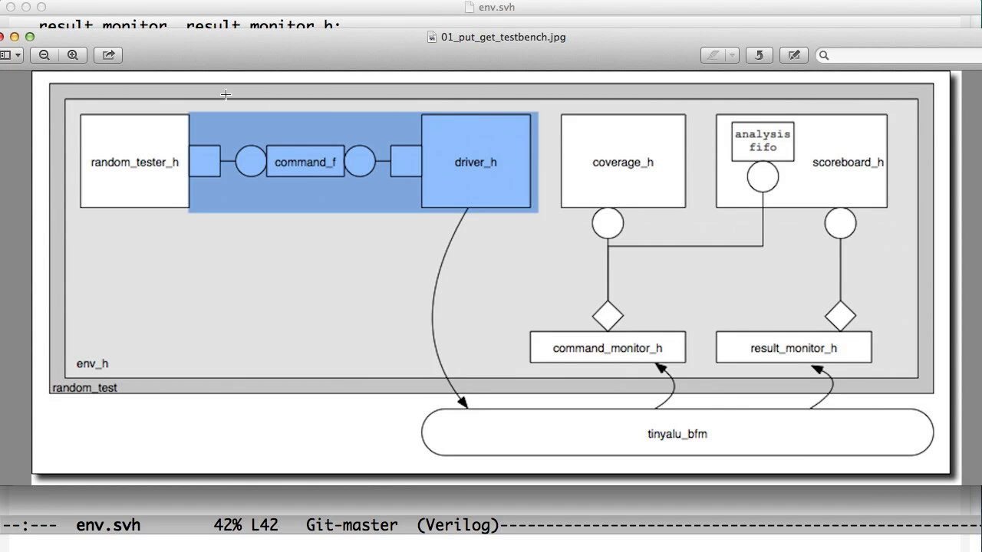
pyautogui.moveTo(436, 252)
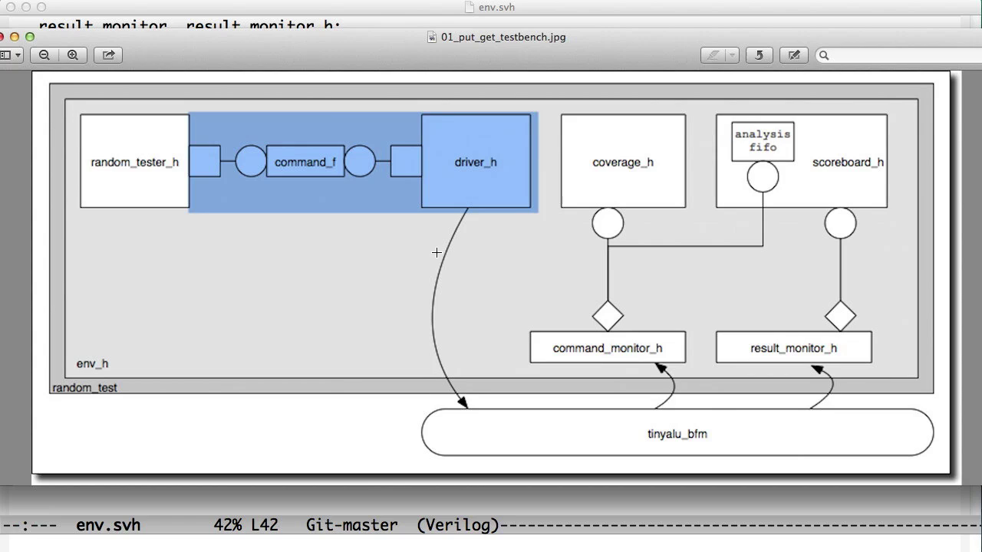